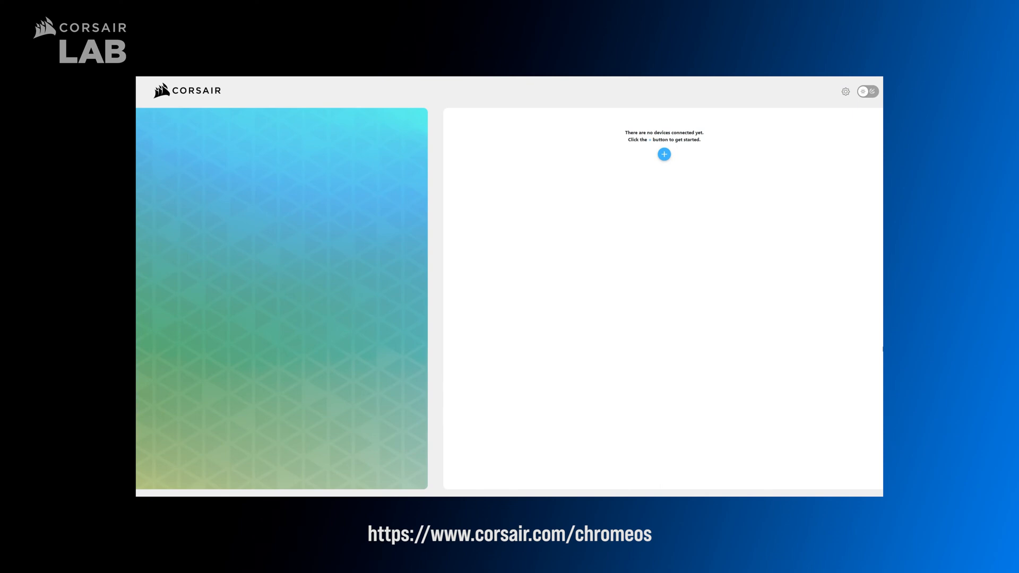
Add and connect the CORSAIR SABRE RGB PRO Gaming Mouse from the HID device prompt.
click(664, 154)
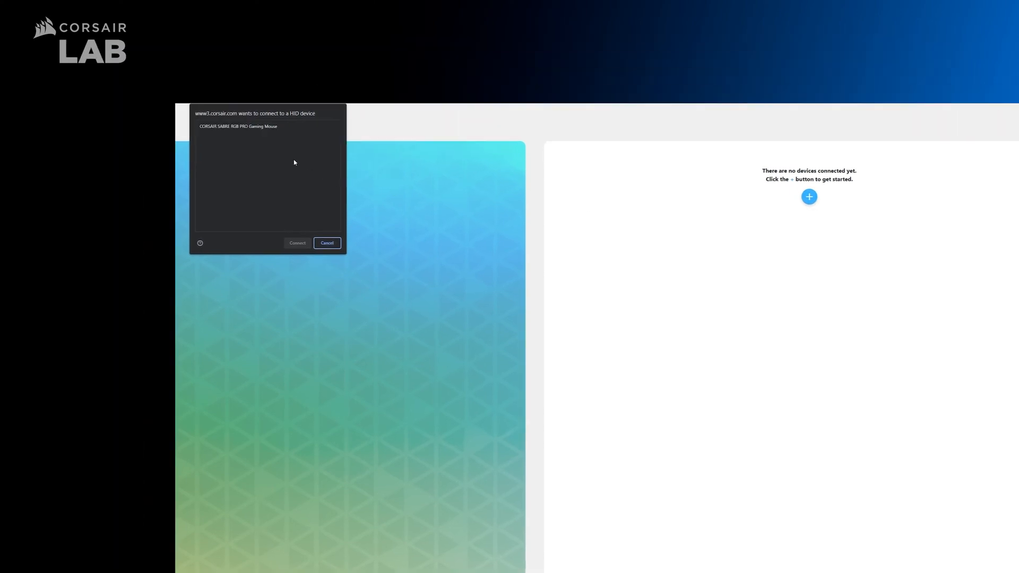
click(267, 126)
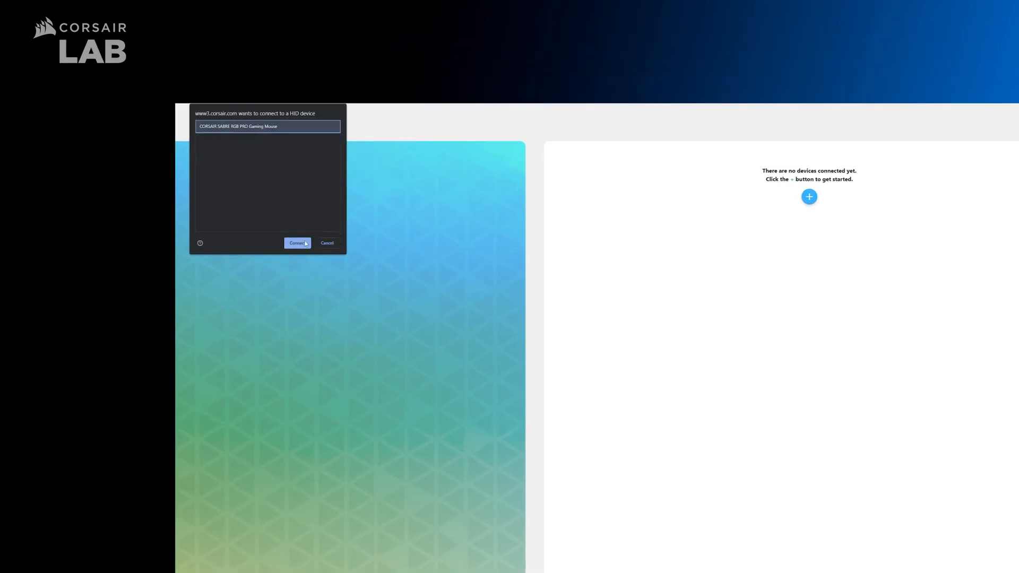
click(297, 242)
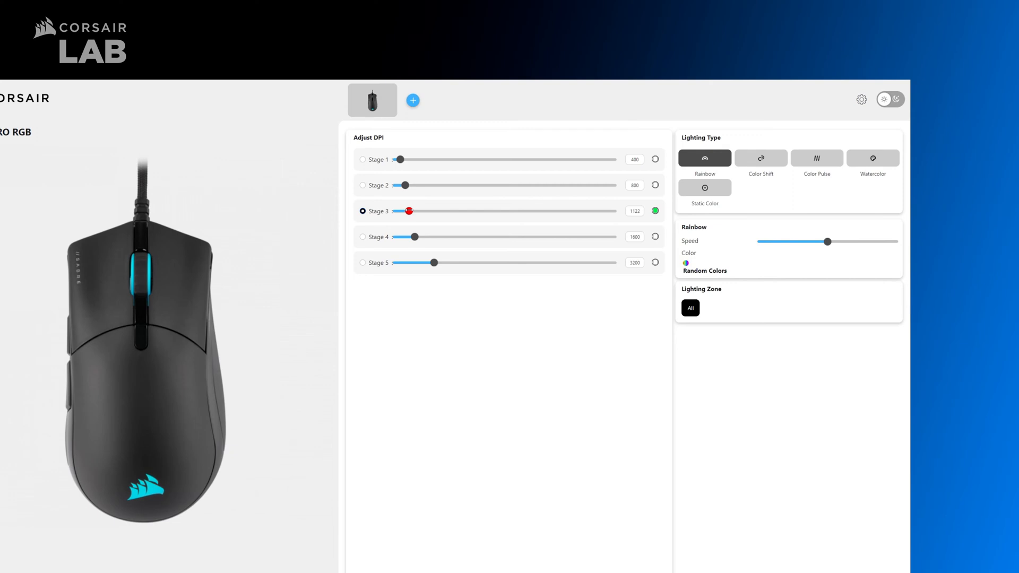
Make the DPI Stage 3 indicator colour yellow instead of green.
click(655, 211)
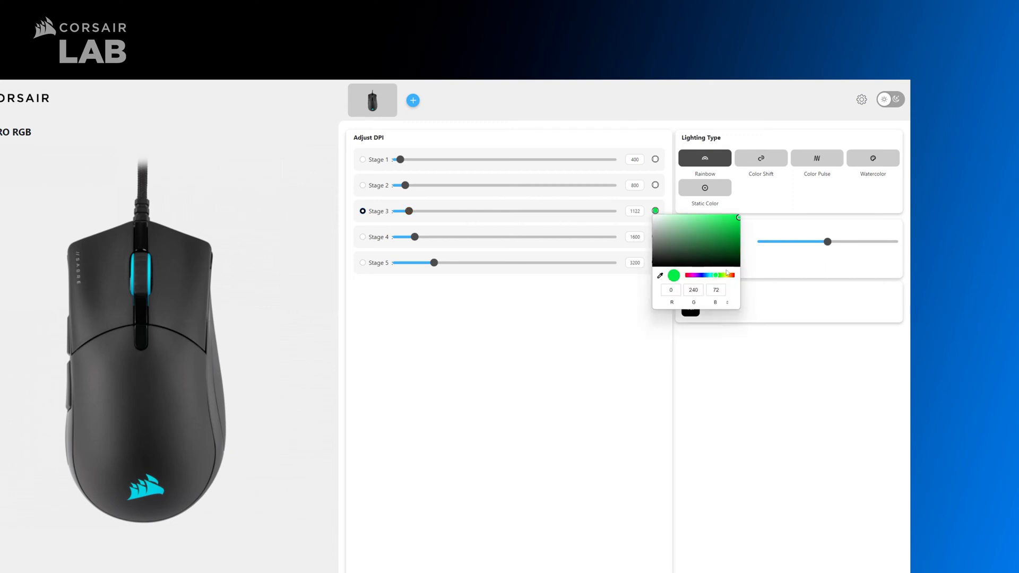
click(726, 274)
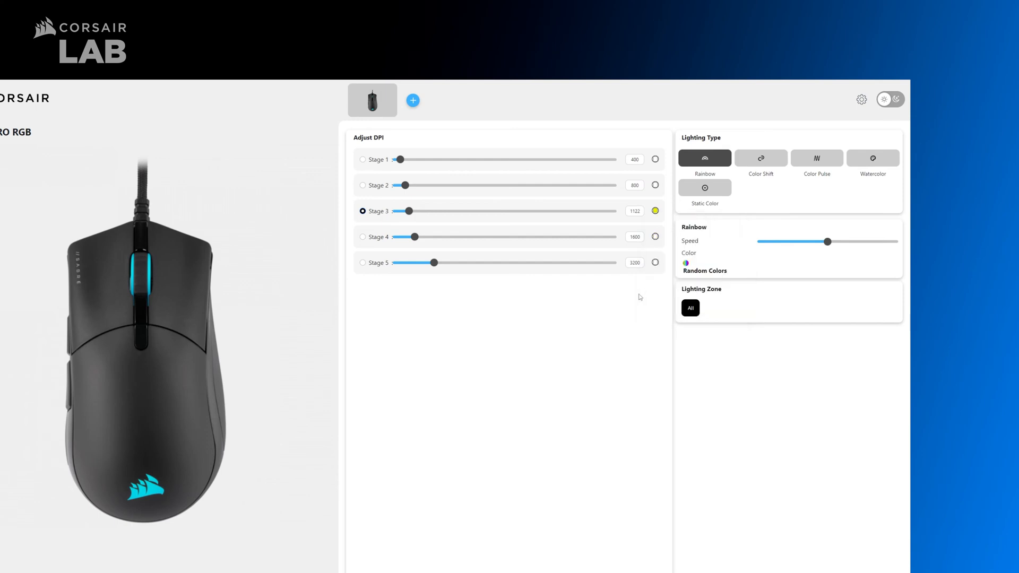
Set the lighting effect to Color Pulse alternating between the two colours.
click(816, 158)
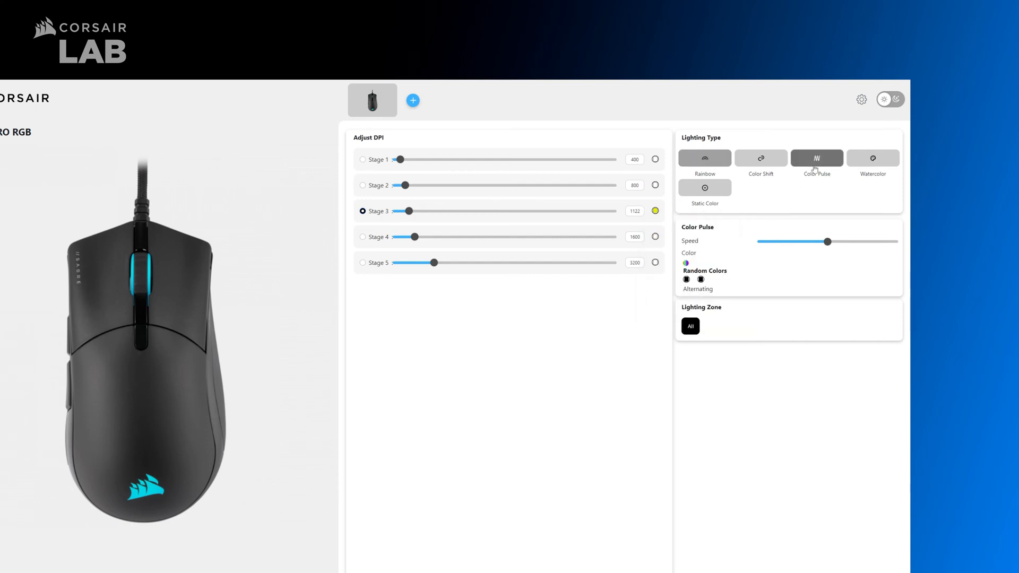
click(687, 279)
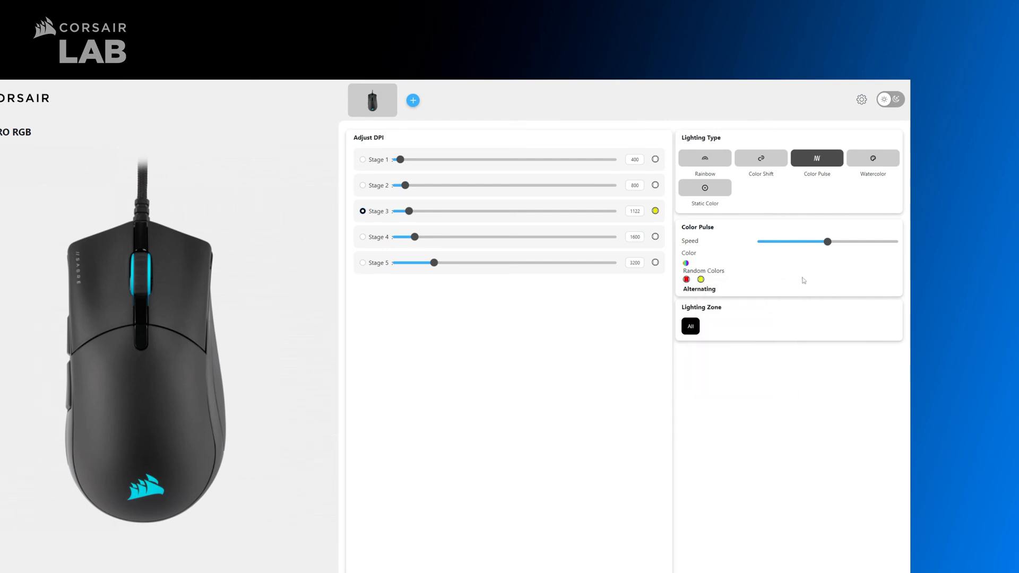
mouse_move(839, 166)
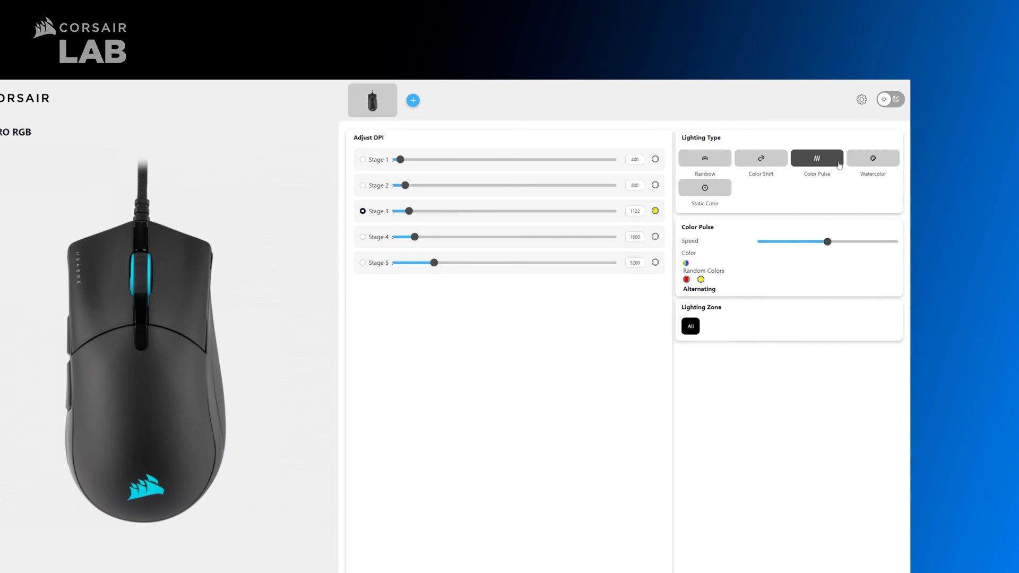
Turn on Angle Snapping in the device settings and close the dialog.
click(861, 100)
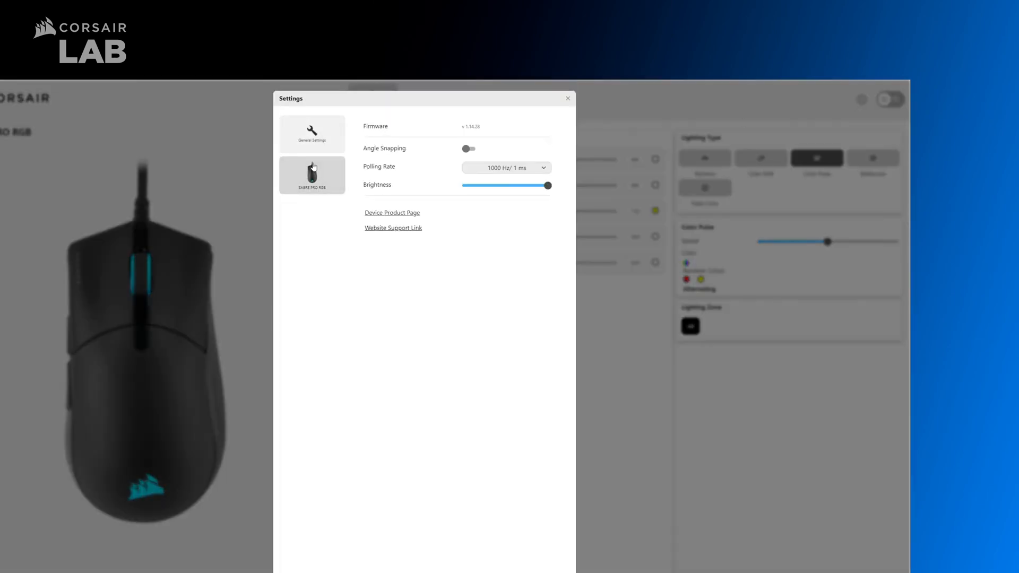
click(506, 168)
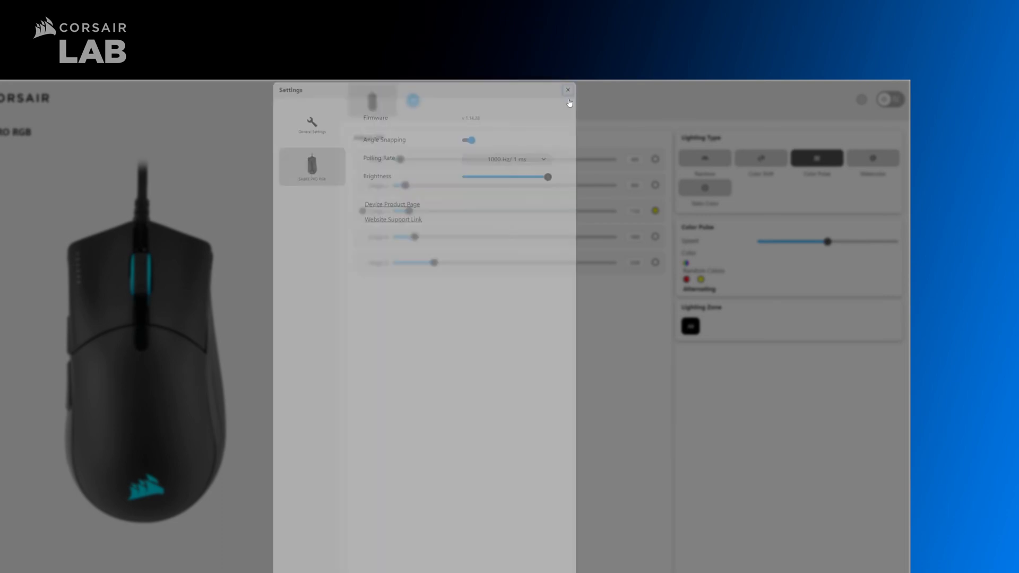
click(568, 89)
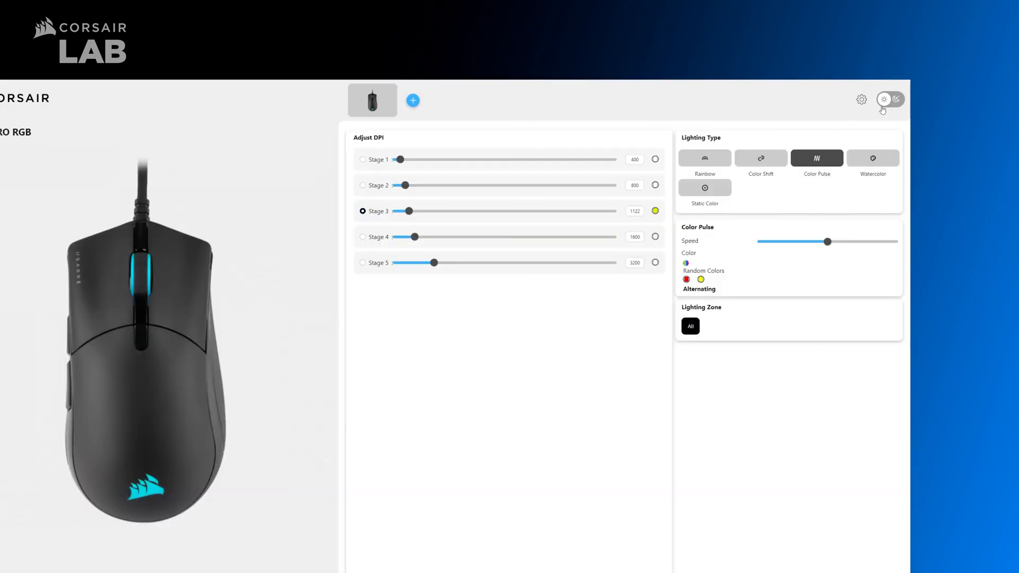
Switch the utility interface to its dark theme.
click(896, 100)
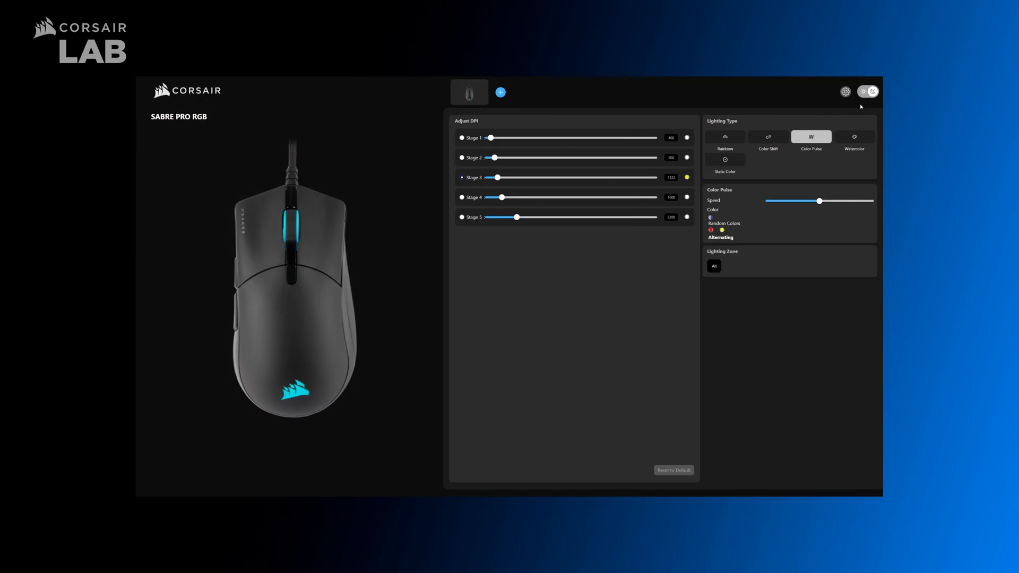
mouse_move(861, 107)
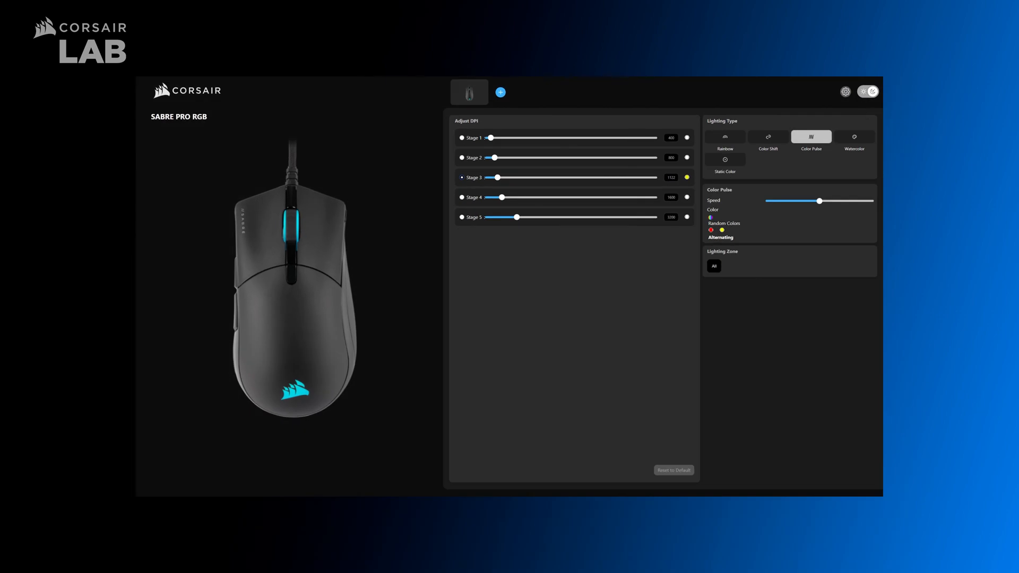